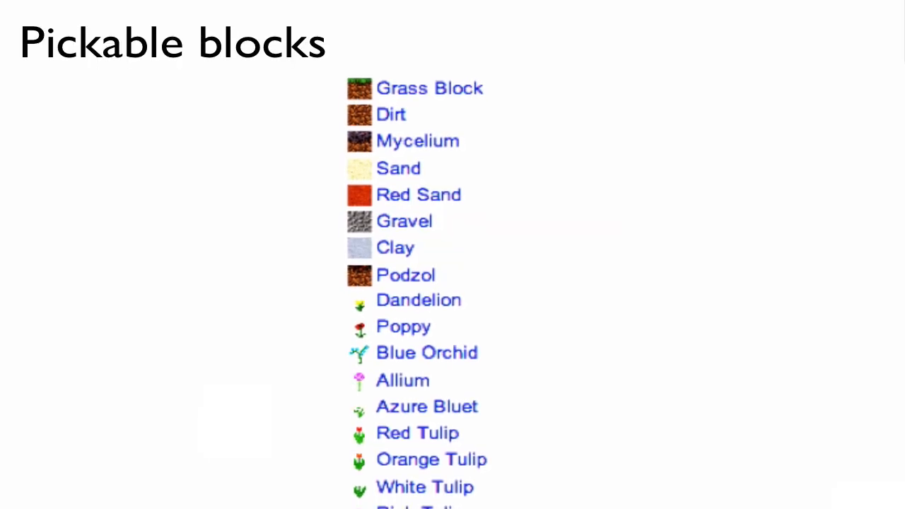
- Scroll the Pickable blocks list to its end (Cactus, Pumpkin, Melon, TNT) and advance to the next slide
{"action": "scroll", "scroll_direction": "up", "scroll_amount": 3}
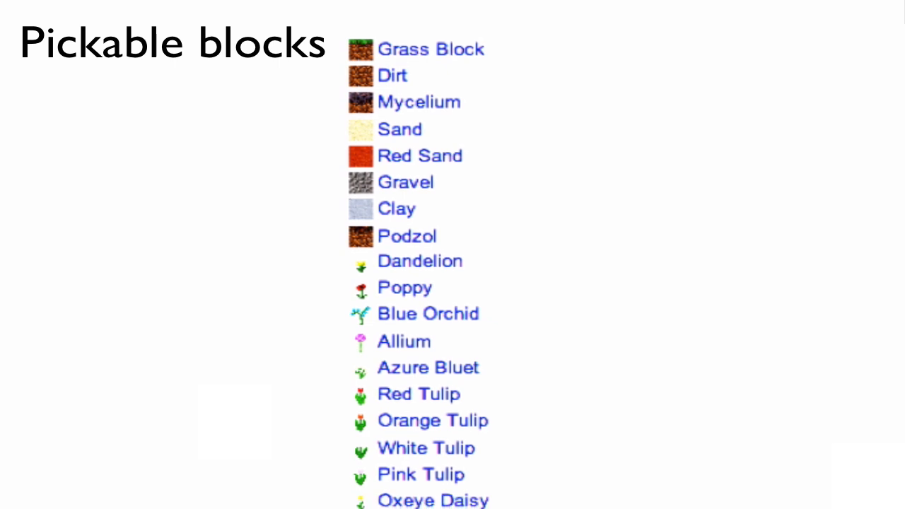
{"action": "scroll", "scroll_direction": "down", "scroll_amount": 3}
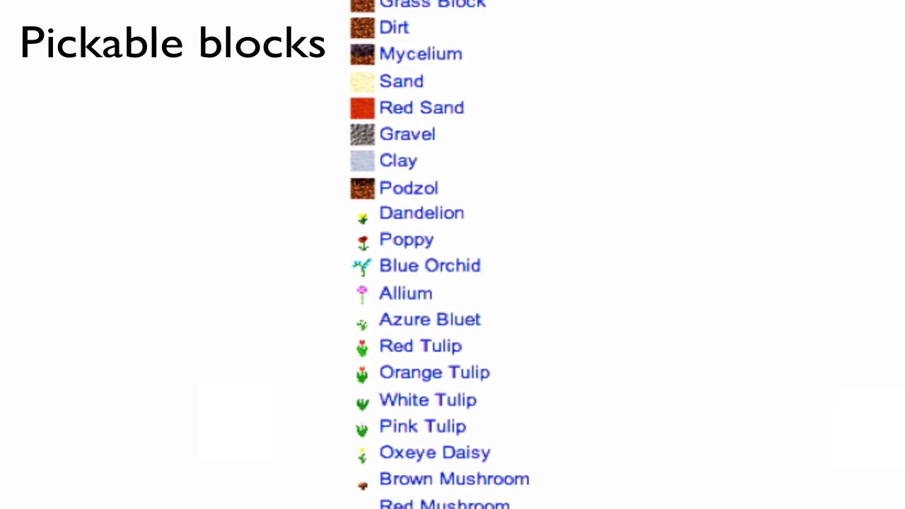
{"action": "scroll", "scroll_direction": "down", "scroll_amount": 3}
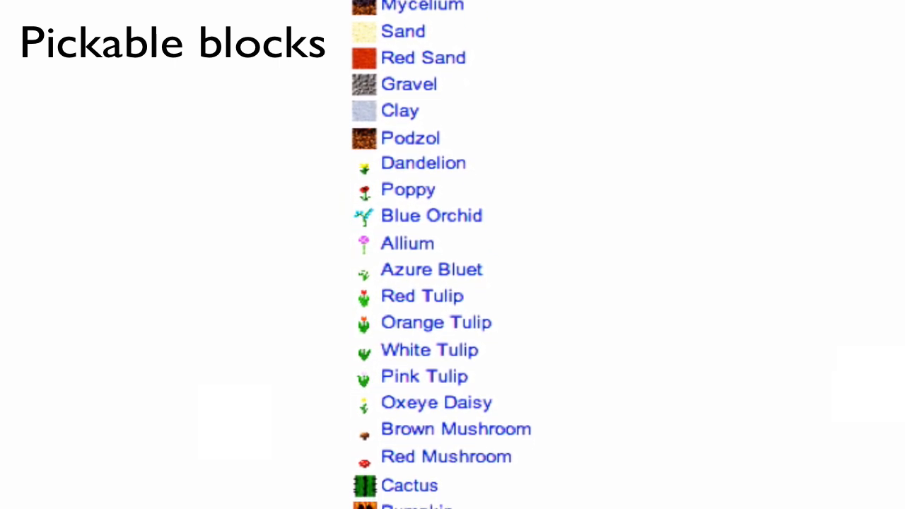
{"action": "scroll", "scroll_direction": "down", "scroll_amount": 3}
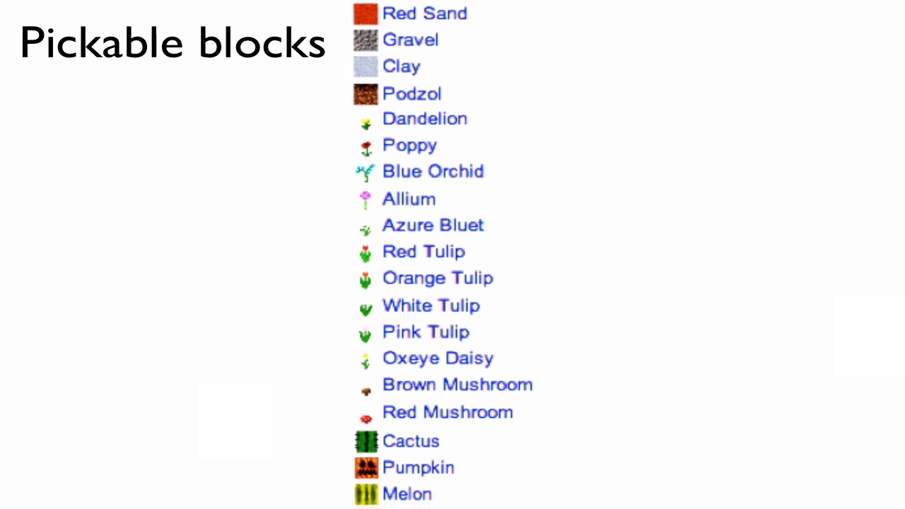
{"action": "scroll", "scroll_direction": "down", "scroll_amount": 3}
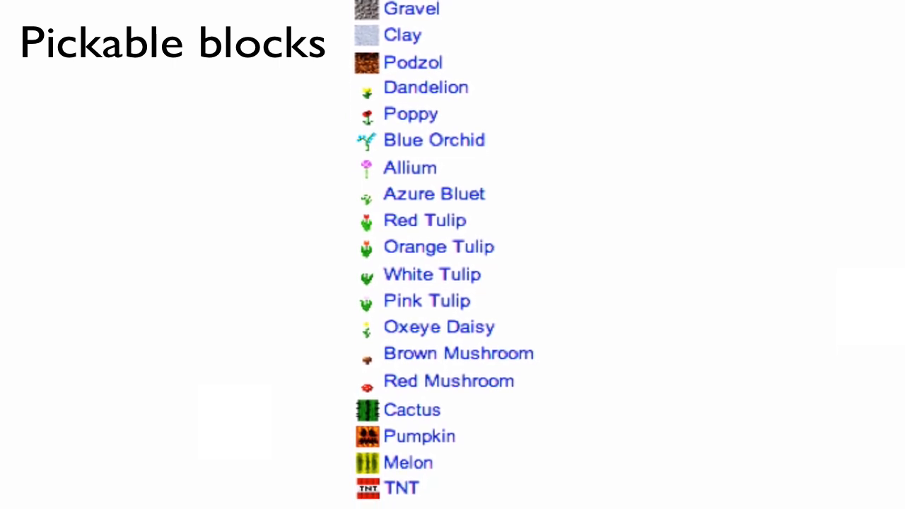
{"action": "key", "text": "Right"}
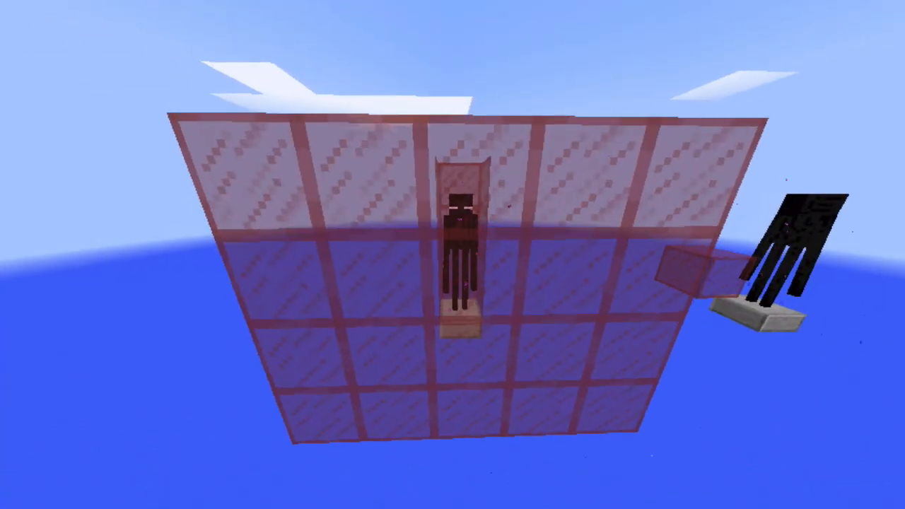
{"action": "mouse_move", "coordinate": [453, 255]}
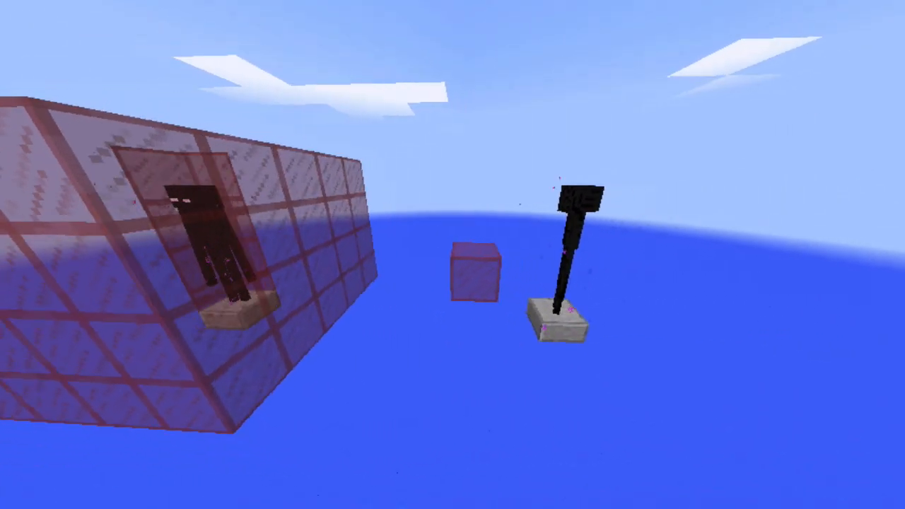
{"action": "mouse_move", "coordinate": [453, 254]}
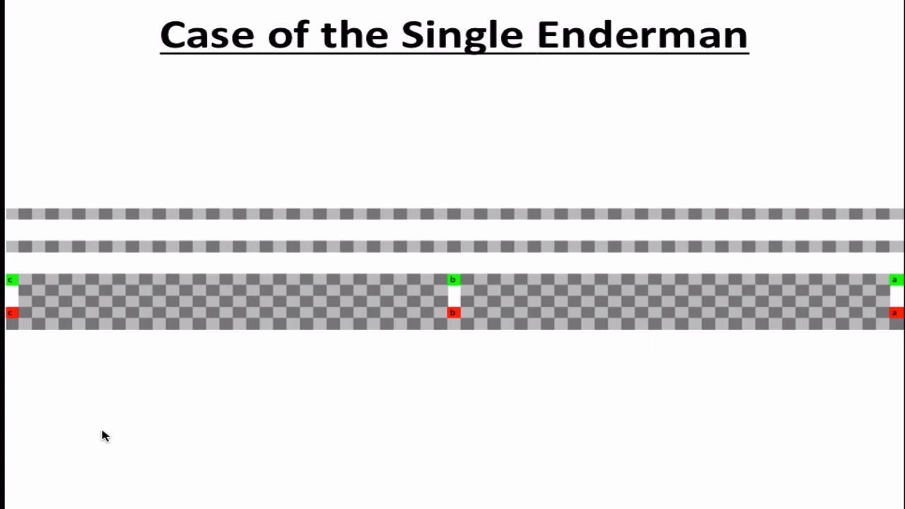
{"action": "mouse_move", "coordinate": [854, 302]}
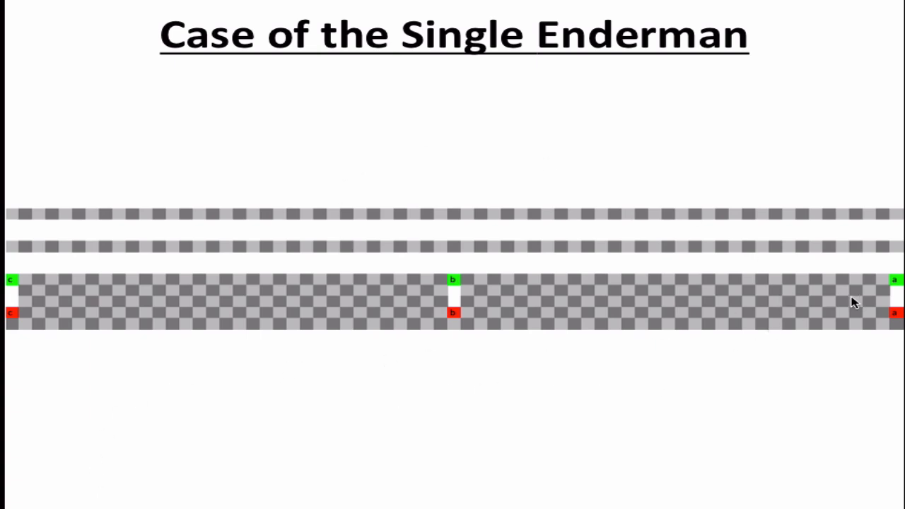
{"action": "mouse_move", "coordinate": [670, 317]}
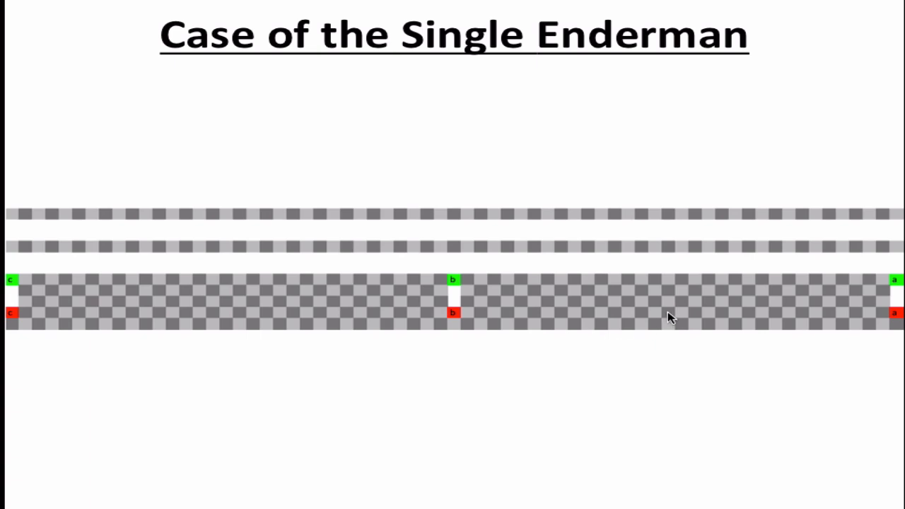
{"action": "mouse_move", "coordinate": [392, 312]}
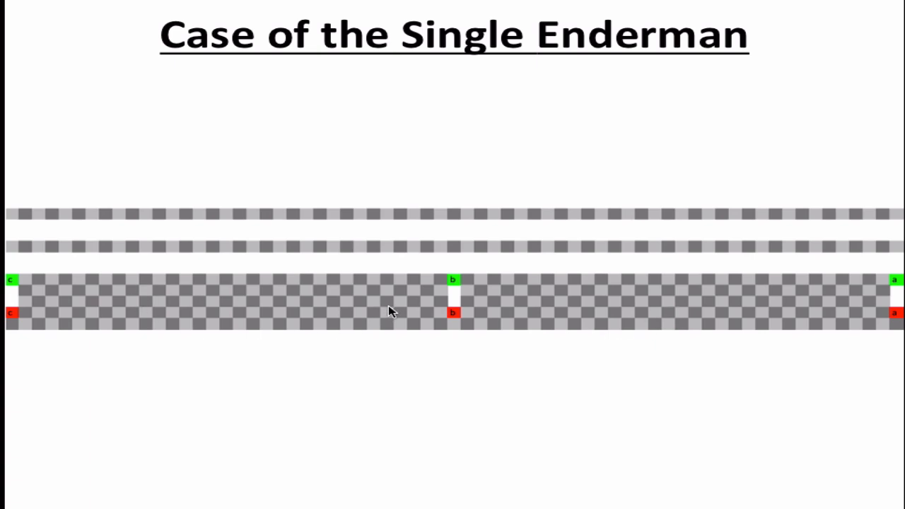
{"action": "mouse_move", "coordinate": [188, 263]}
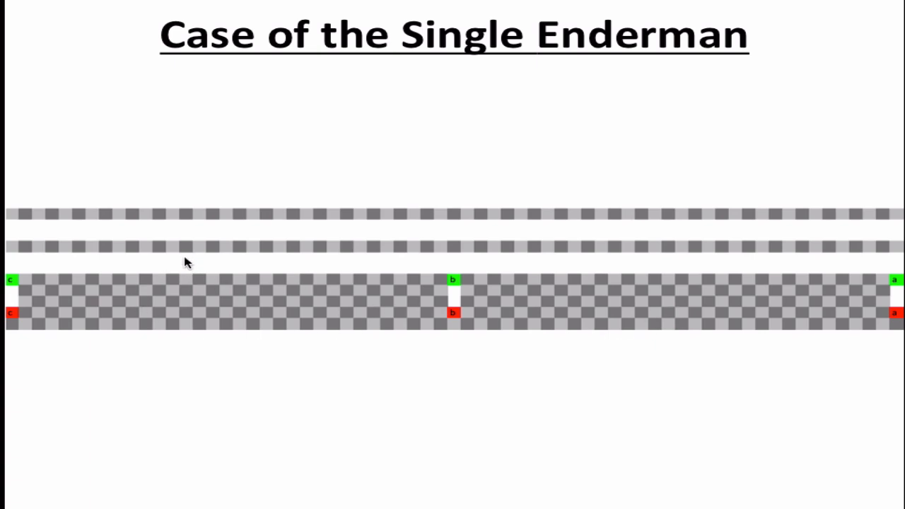
{"action": "mouse_move", "coordinate": [326, 332]}
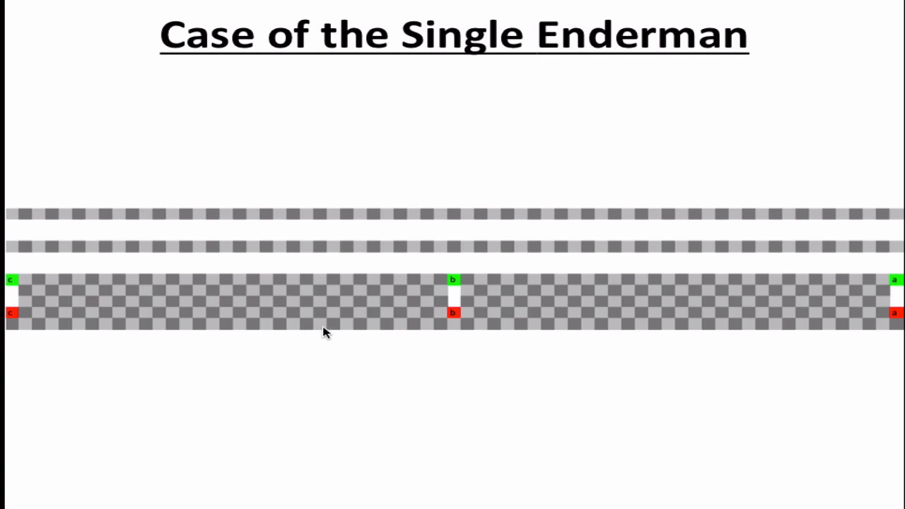
{"action": "mouse_move", "coordinate": [380, 317]}
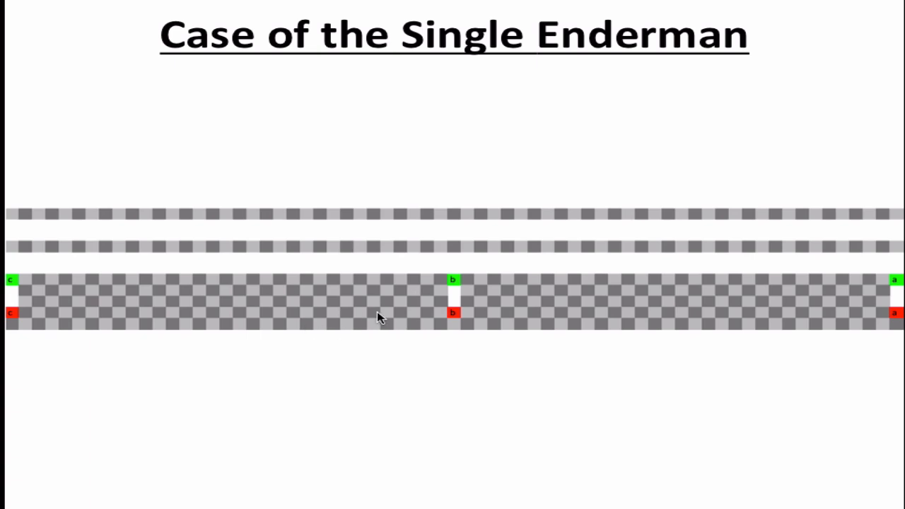
{"action": "mouse_move", "coordinate": [527, 330]}
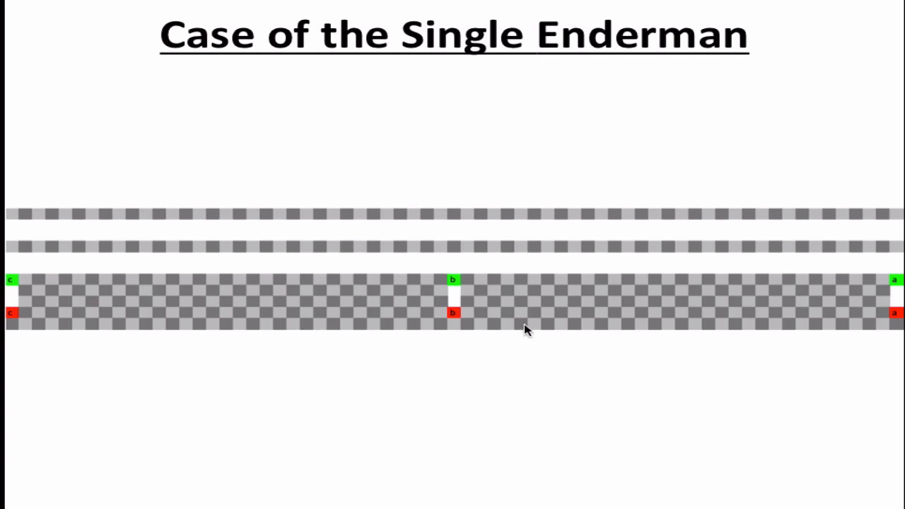
{"action": "mouse_move", "coordinate": [632, 295]}
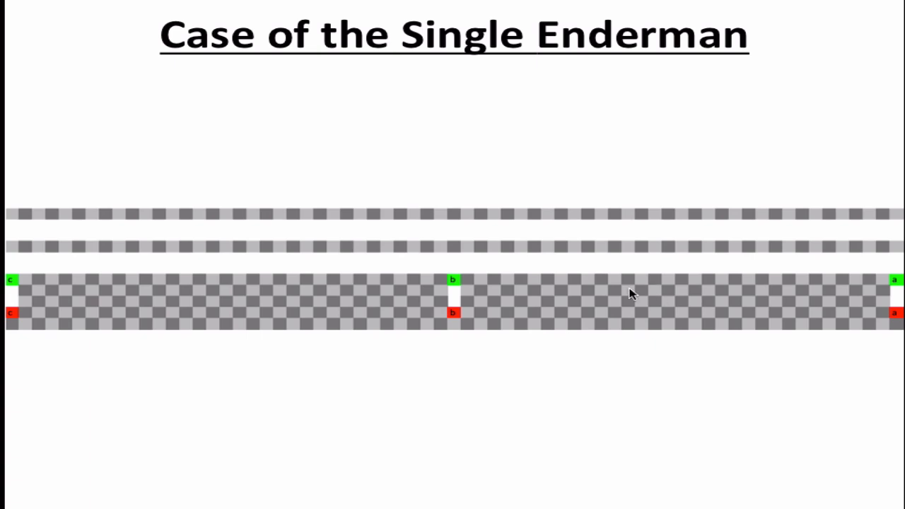
{"action": "mouse_move", "coordinate": [743, 288]}
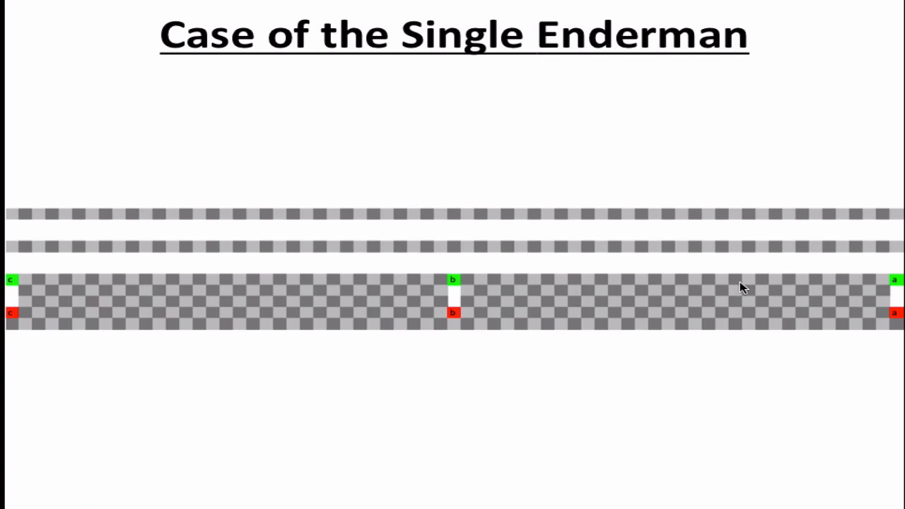
{"action": "mouse_move", "coordinate": [100, 289]}
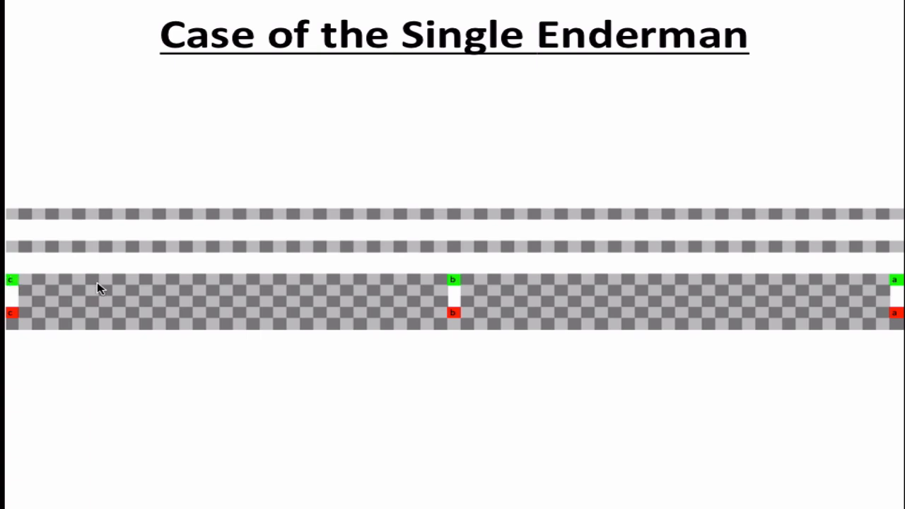
{"action": "mouse_move", "coordinate": [375, 299]}
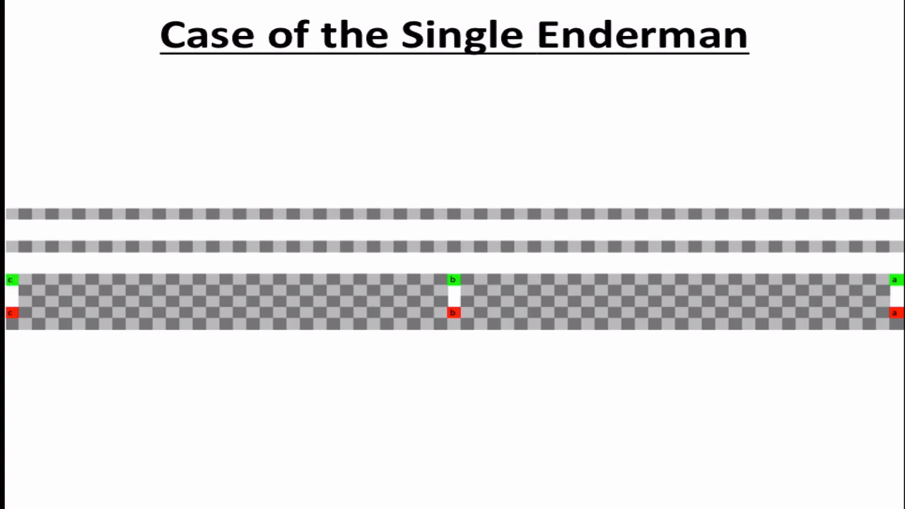
{"action": "mouse_move", "coordinate": [895, 281]}
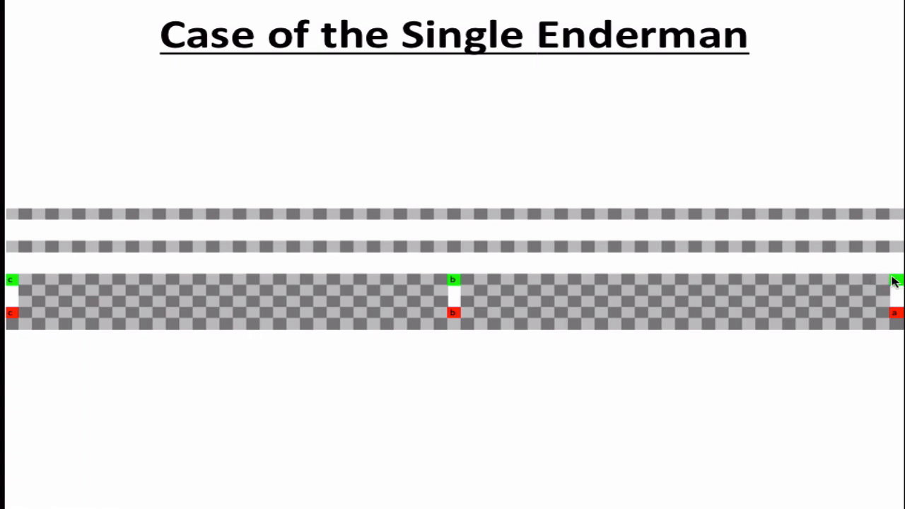
{"action": "mouse_move", "coordinate": [897, 287]}
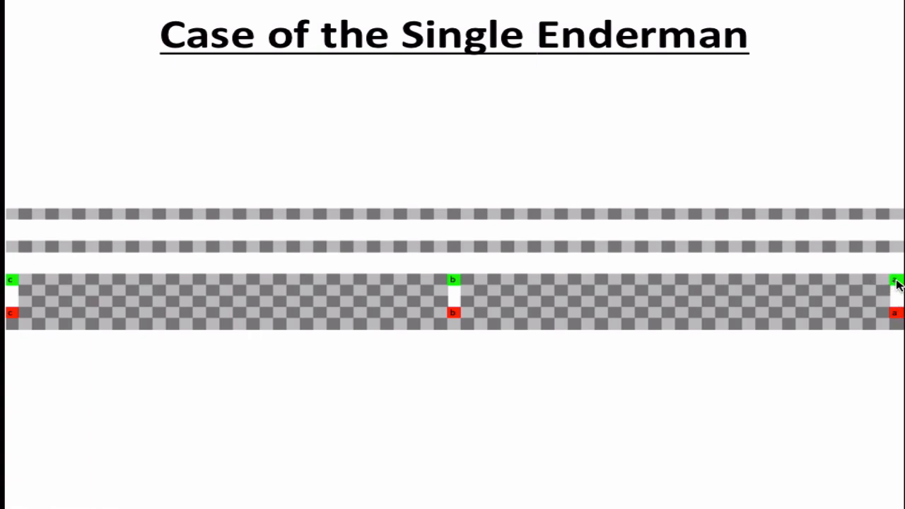
{"action": "mouse_move", "coordinate": [892, 286]}
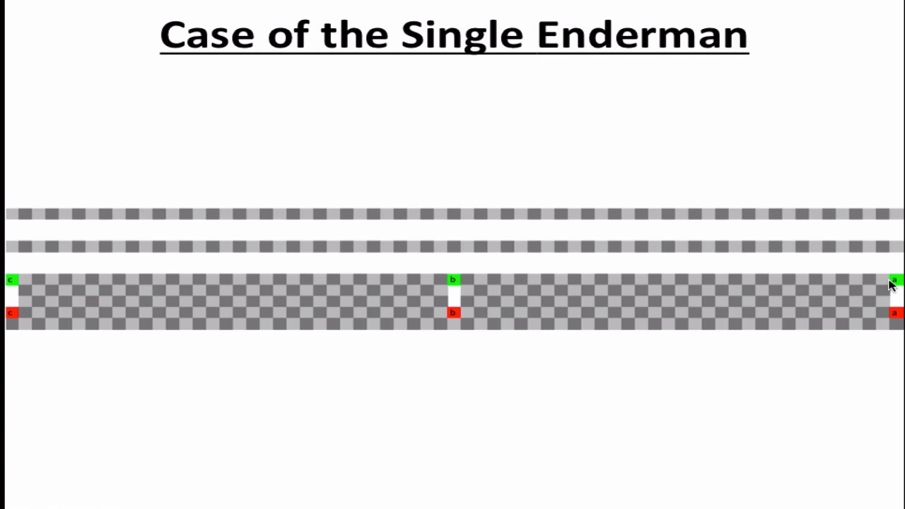
{"action": "mouse_move", "coordinate": [483, 281]}
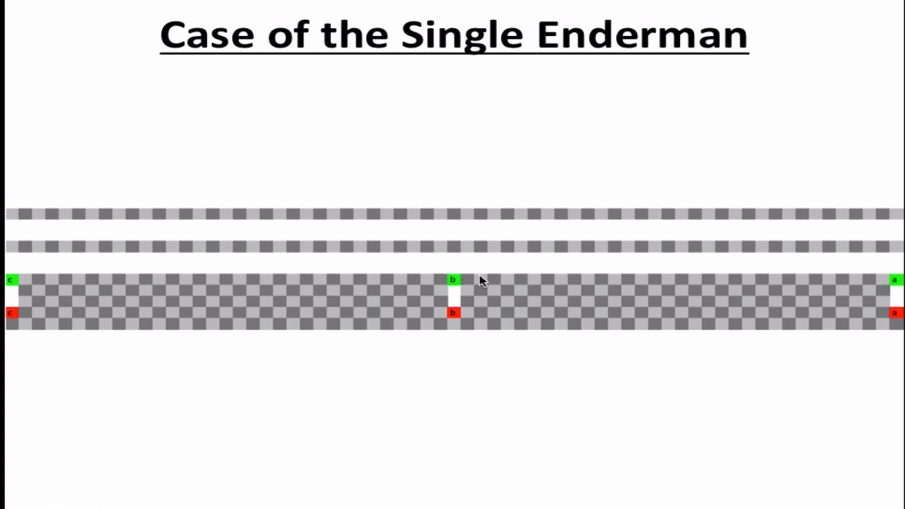
{"action": "mouse_move", "coordinate": [651, 301]}
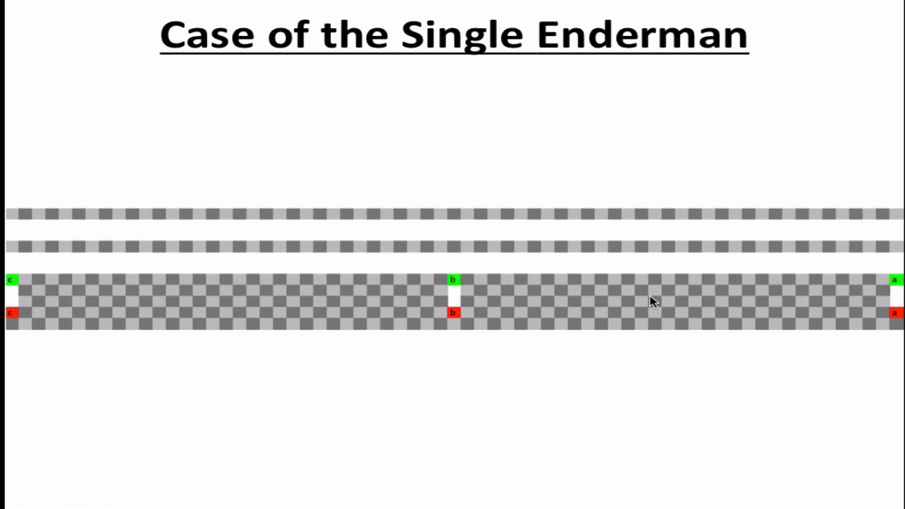
{"action": "mouse_move", "coordinate": [610, 283]}
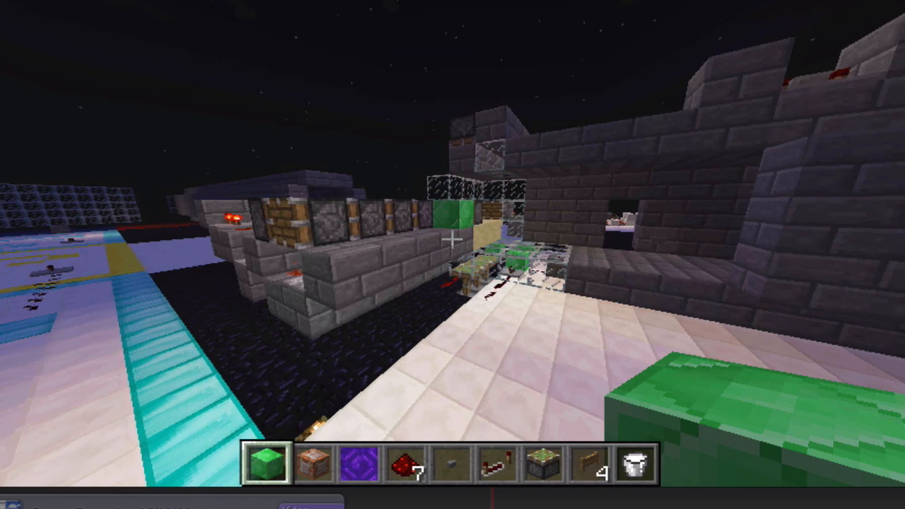
{"action": "mouse_move", "coordinate": [452, 254]}
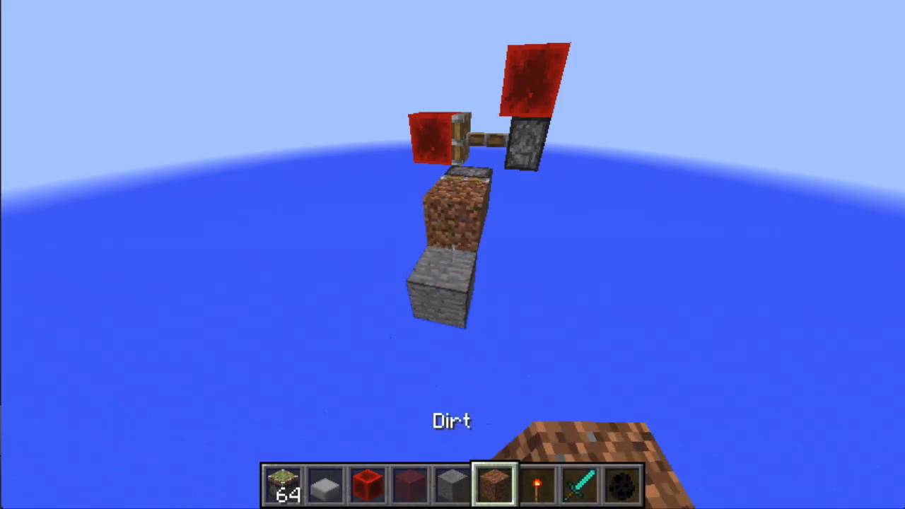
{"action": "mouse_move", "coordinate": [453, 255]}
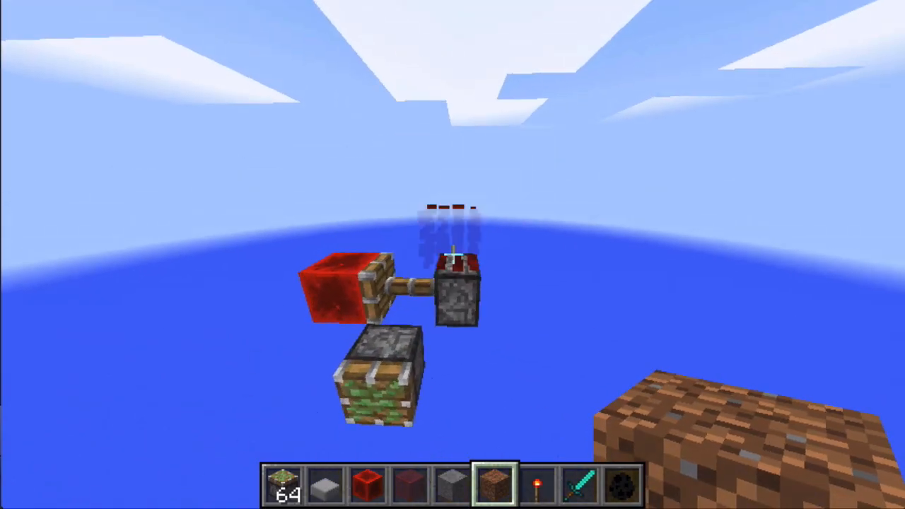